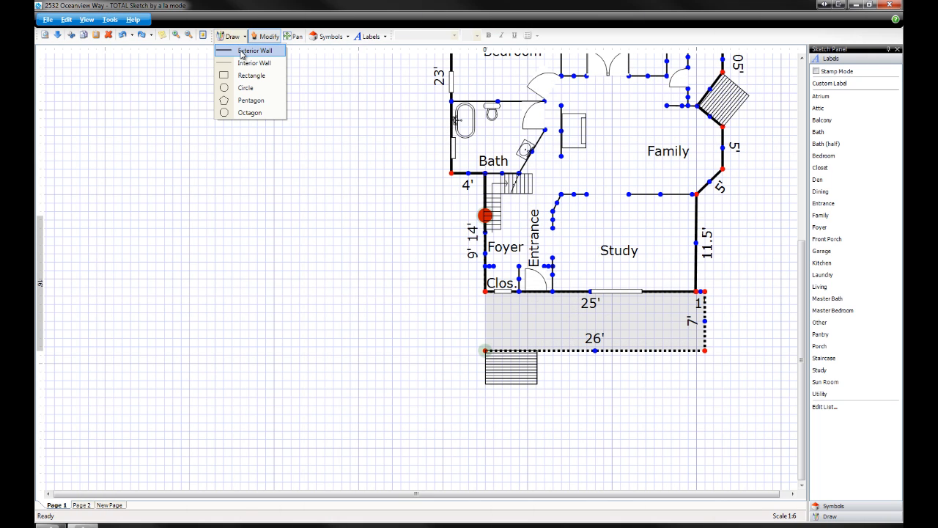
- Draw a 16-foot dotted interior wall closing the porch's left side below the Study
left_click(255, 50)
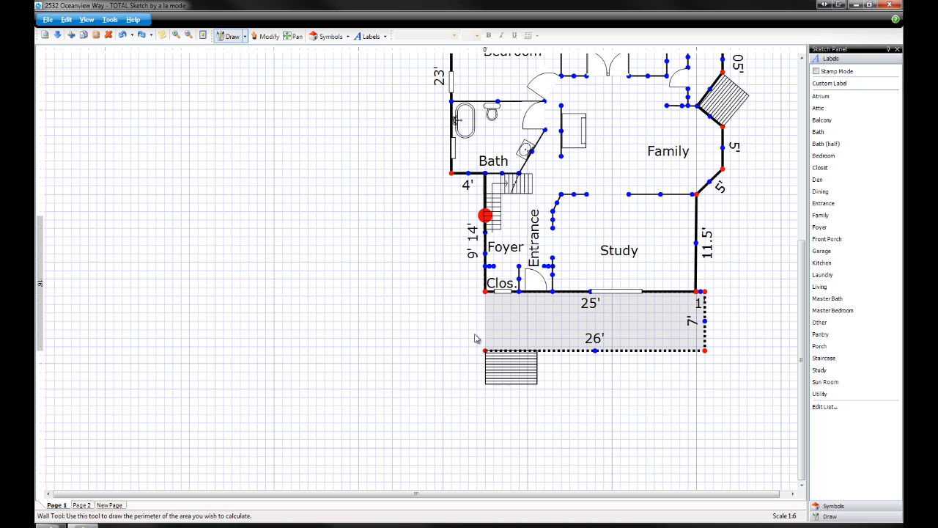
left_click(484, 351)
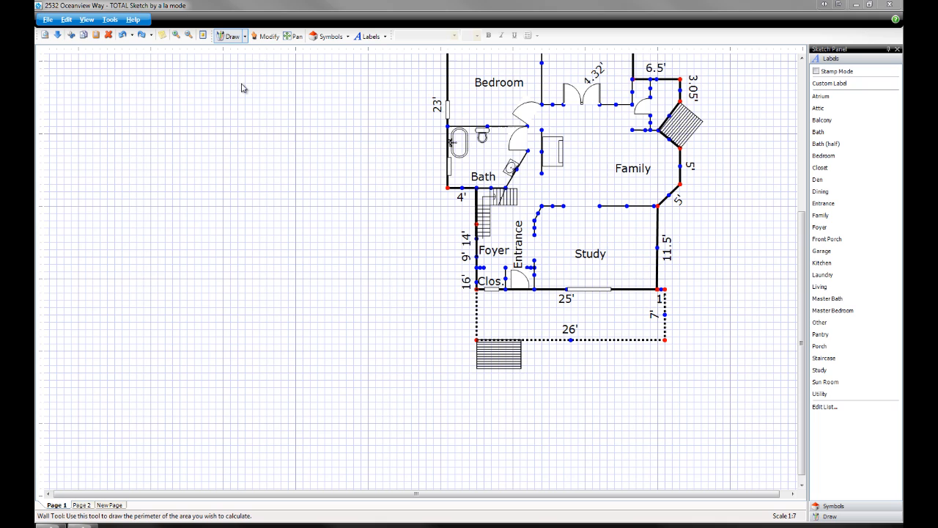
- Bow the left porch wall into a 25.13-foot half-circle arc and add a Porch label
left_click(268, 36)
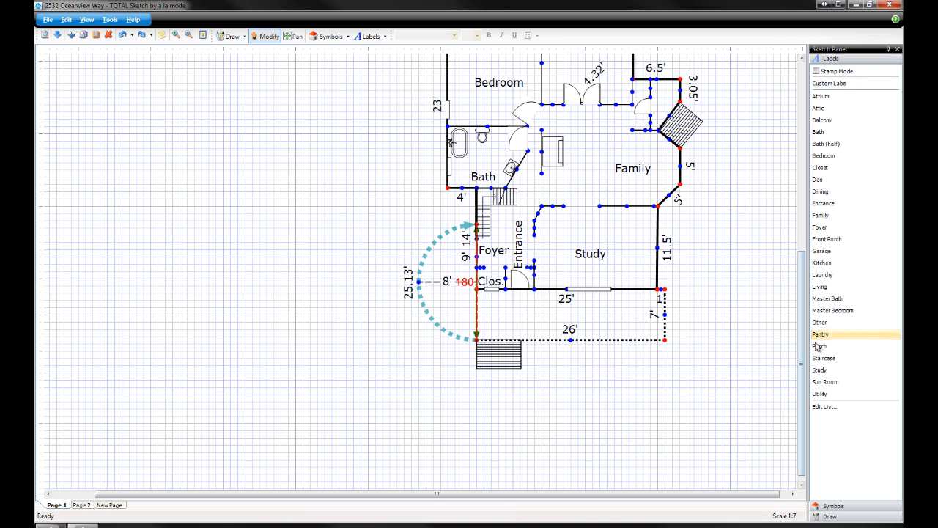
left_click(819, 345)
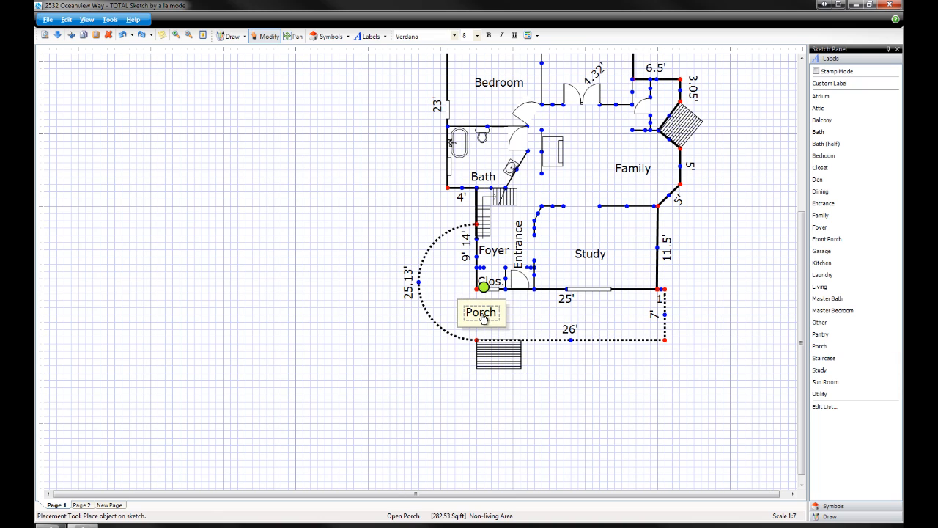